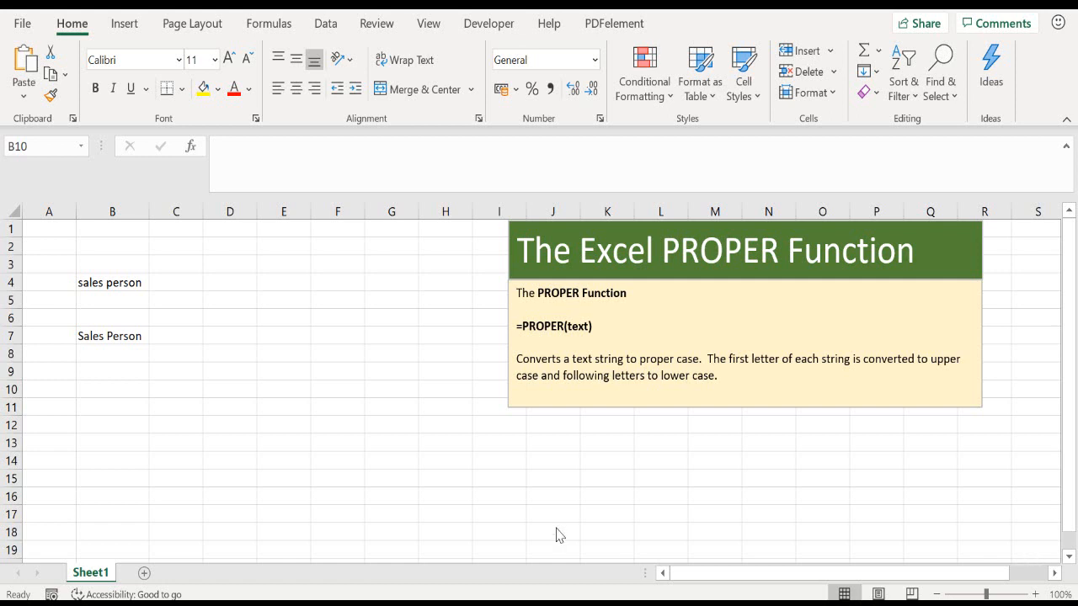
# Delete the old PROPER formula from B7, keeping the lowercase text in B4.
pyautogui.click(112, 282)
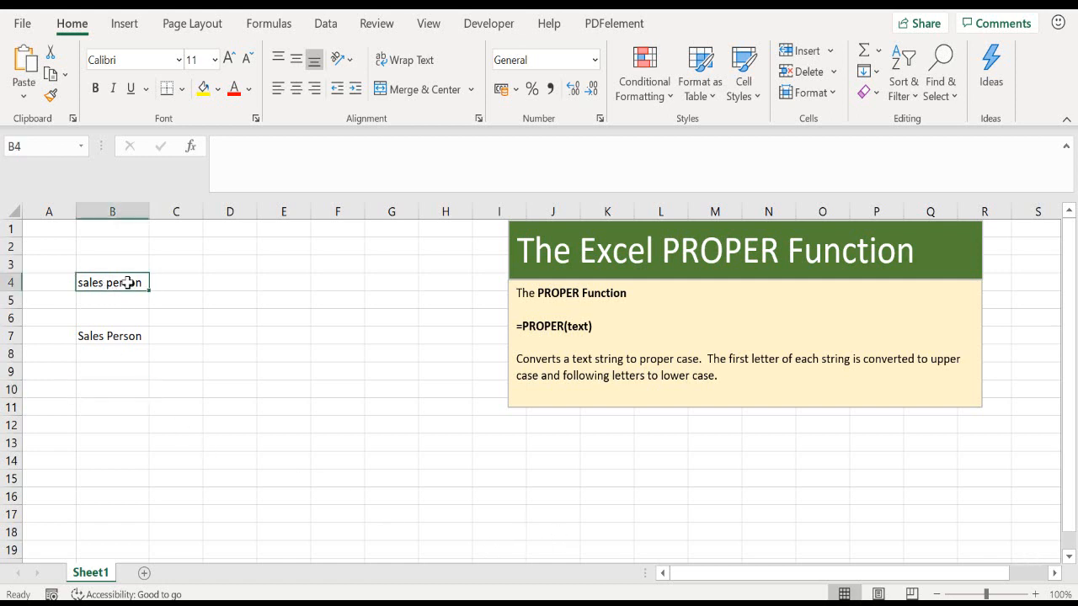
pyautogui.click(111, 336)
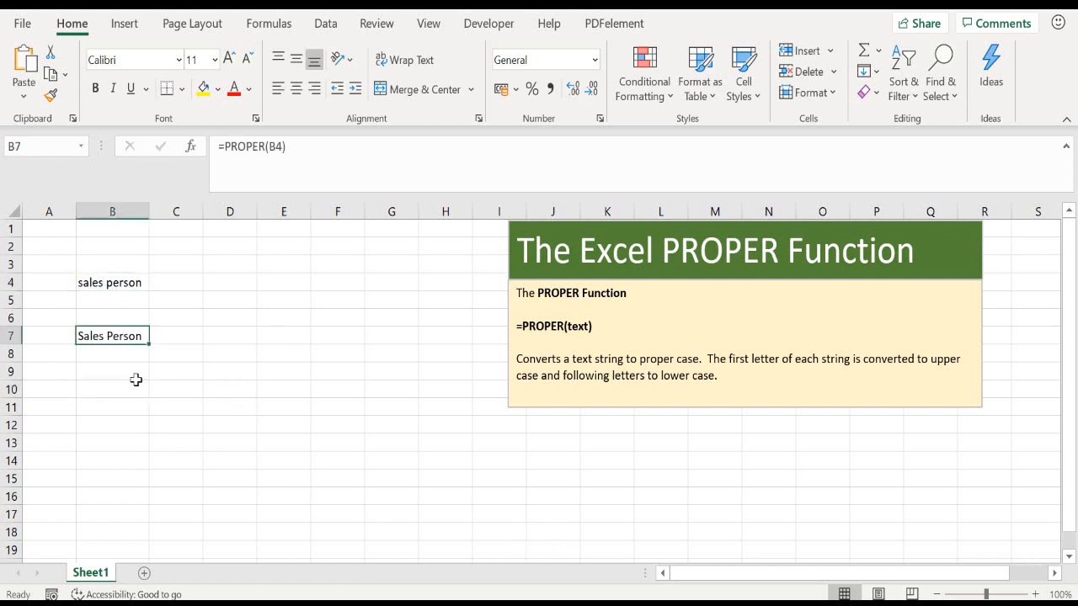
pyautogui.press('Delete')
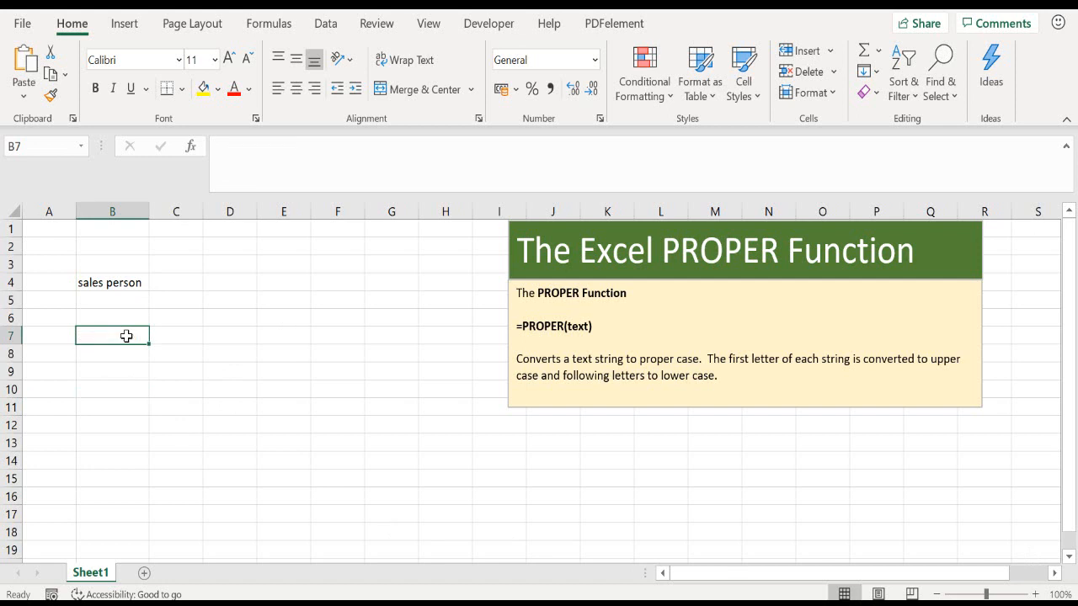
# Enter 'I love excel' in B4 and =PROPER(B4) in B7 to get 'I Love Excel'.
pyautogui.click(111, 283)
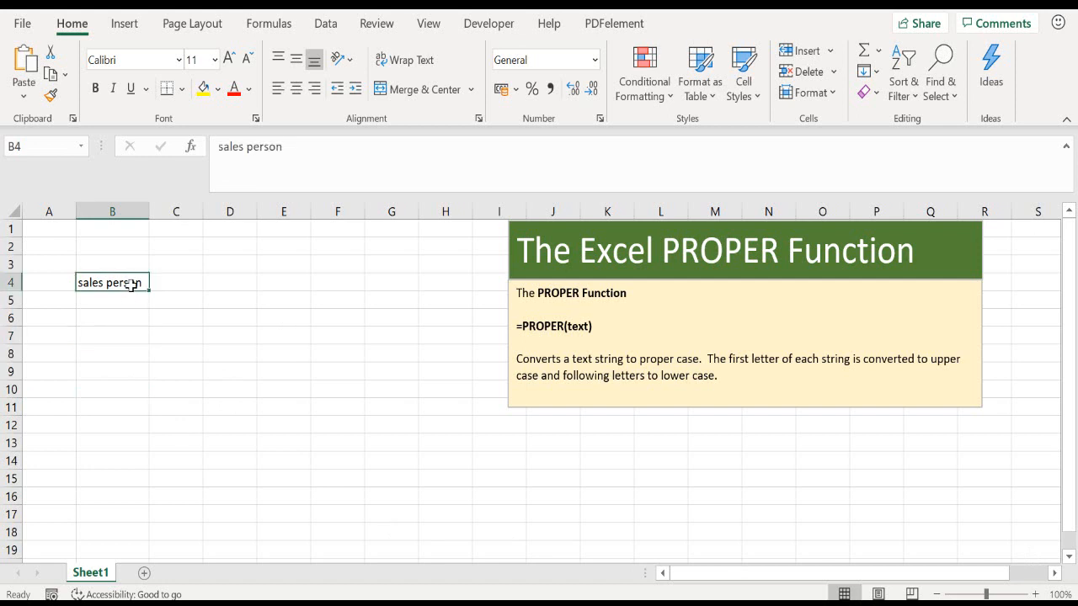
pyautogui.write('I love excel')
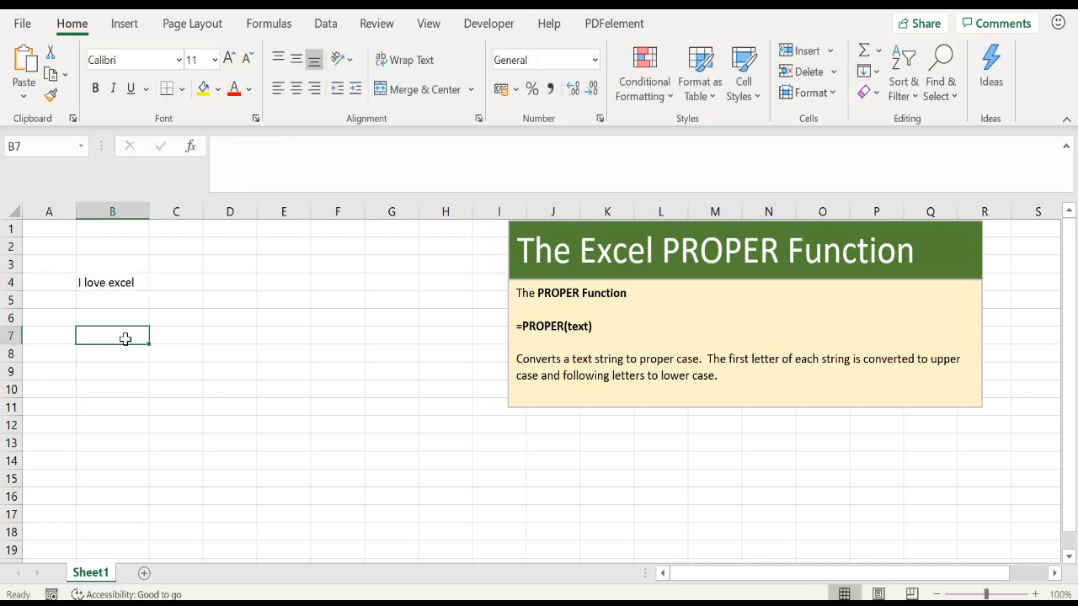
pyautogui.write('=PROPER(')
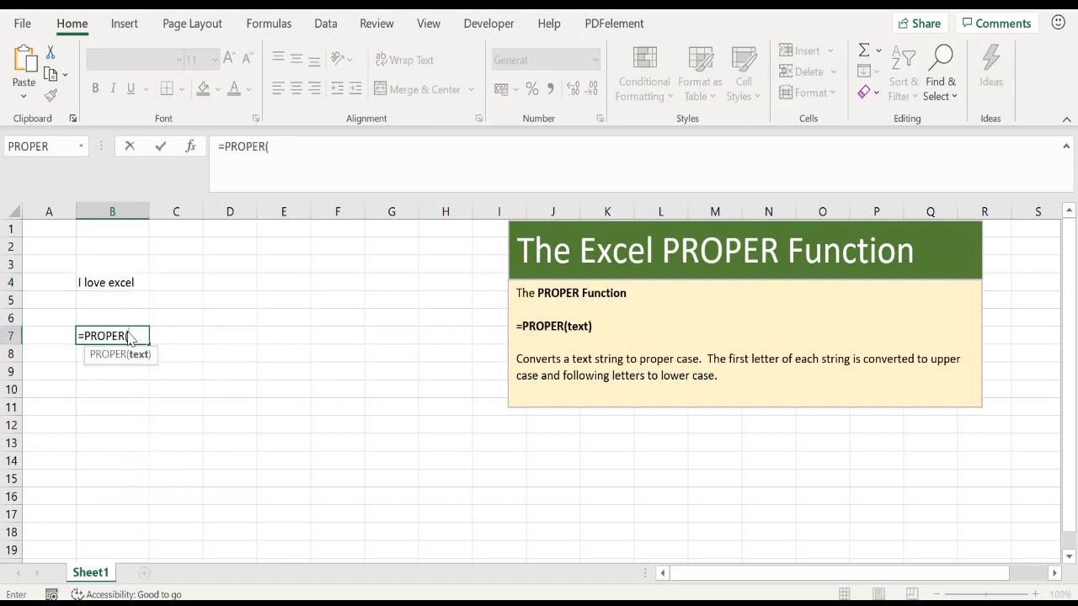
pyautogui.moveTo(146, 421)
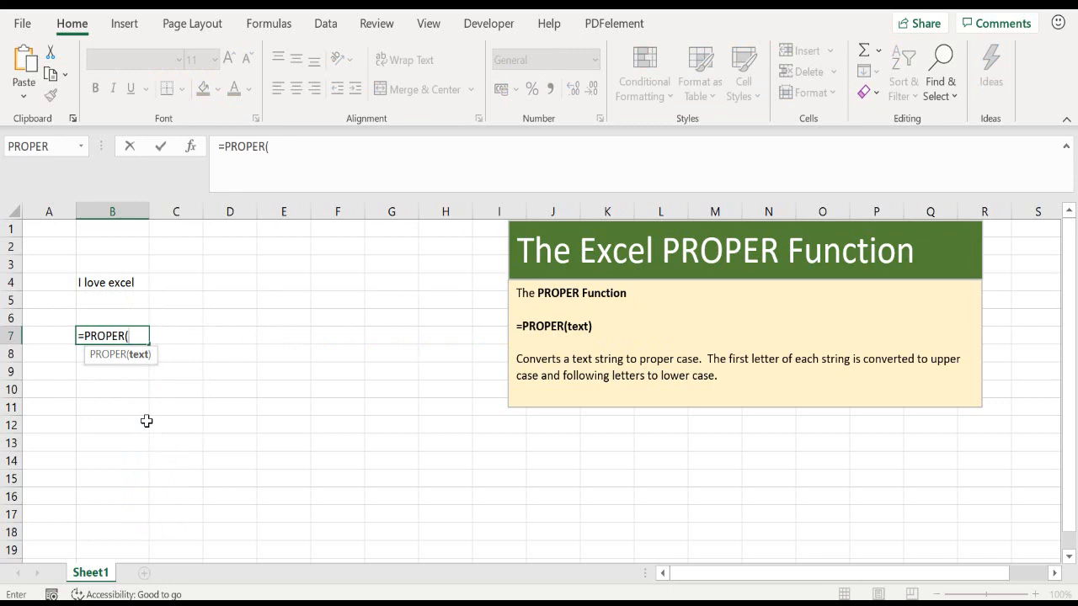
pyautogui.click(111, 283)
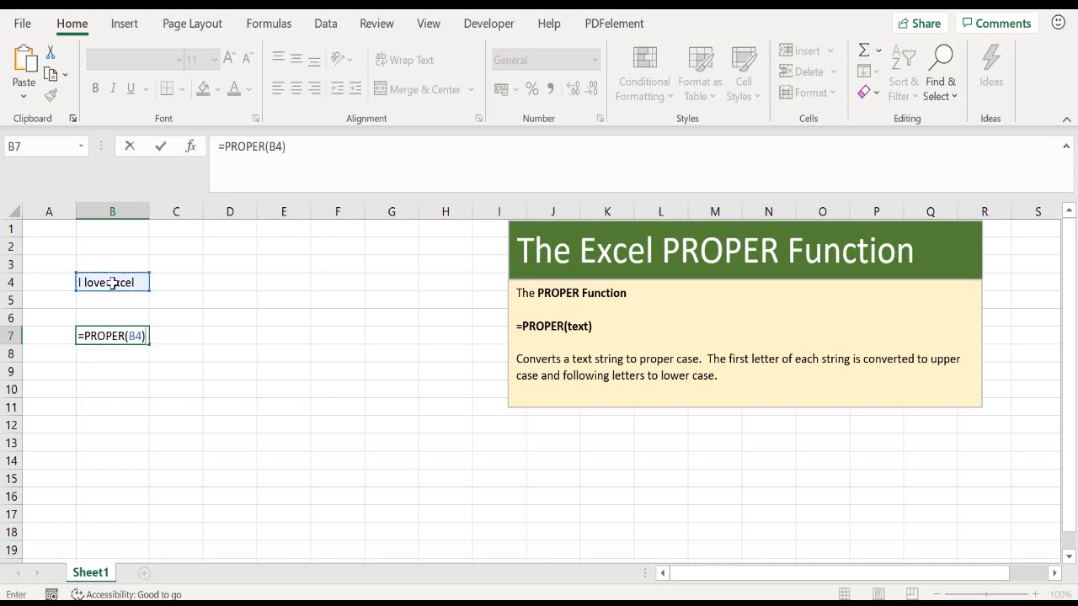
pyautogui.press('enter')
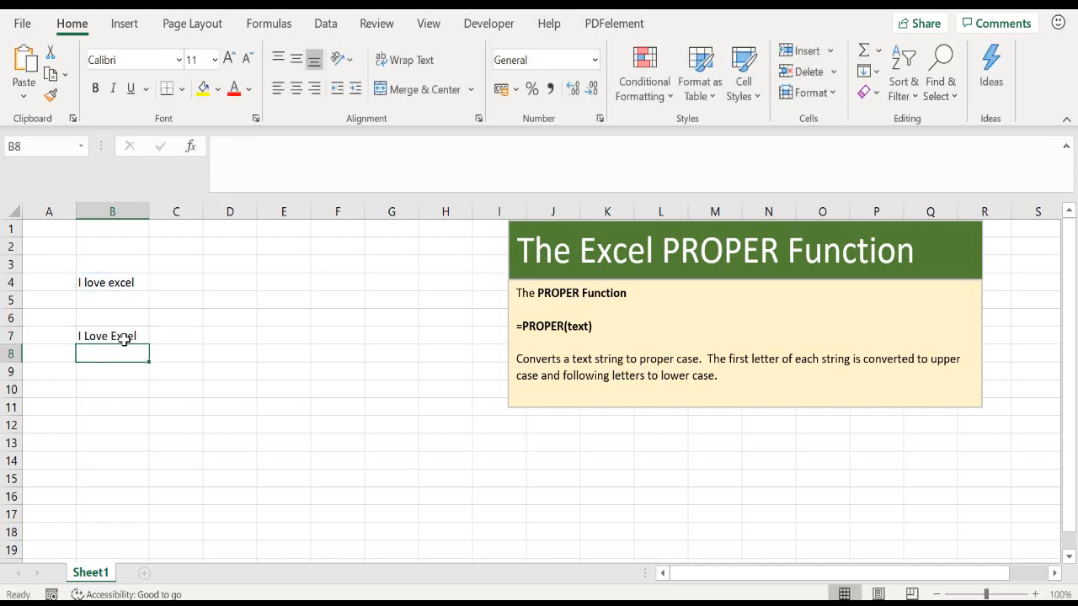
# Replace B7's formula with =proper("I love excel"), still returning 'I Love Excel'.
pyautogui.write('=')
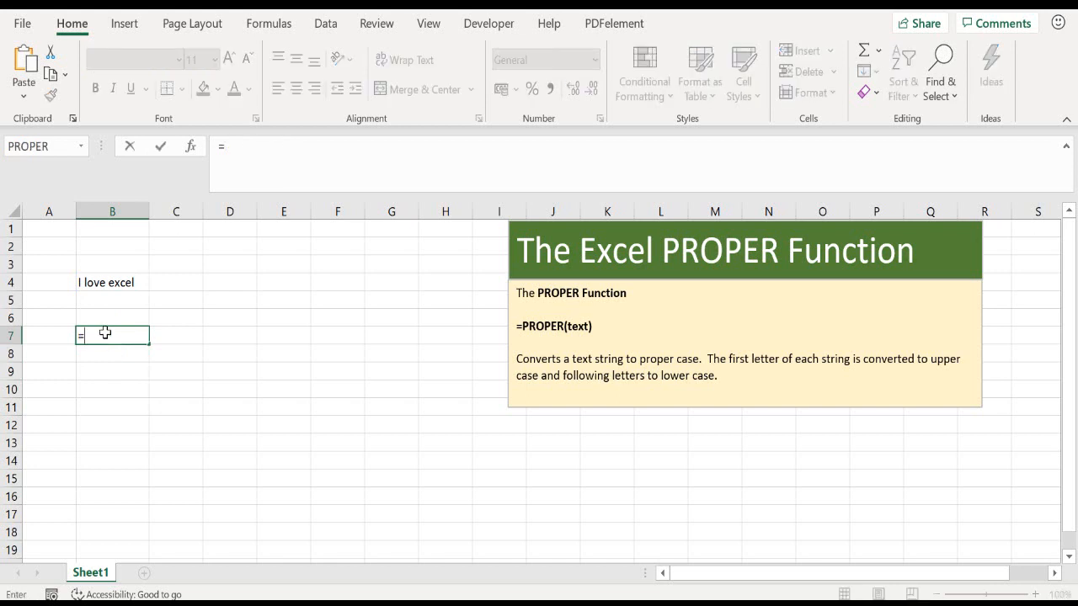
pyautogui.write('proper(')
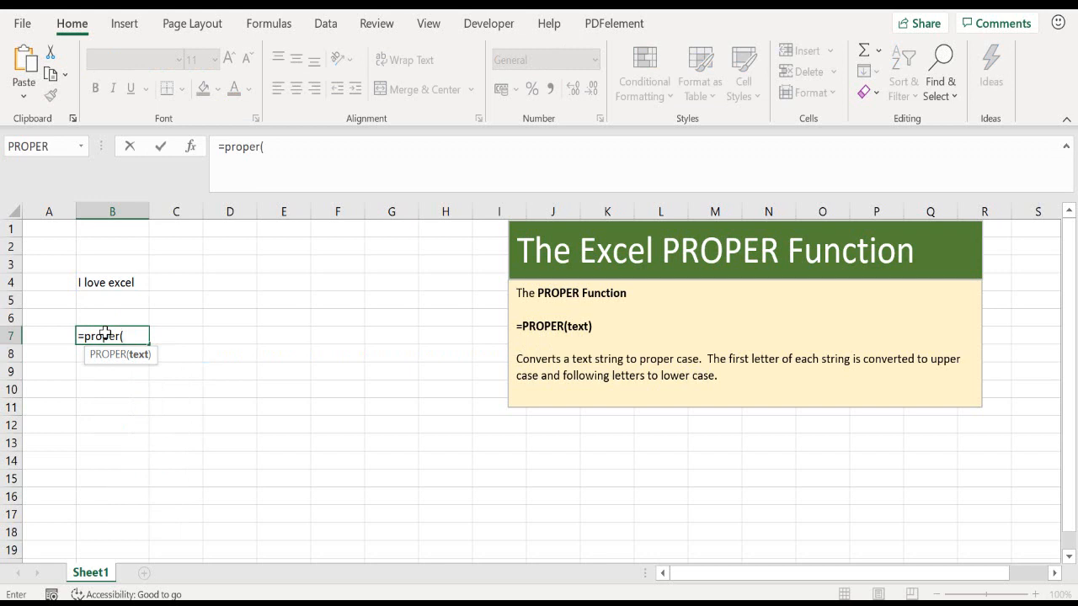
pyautogui.write('"')
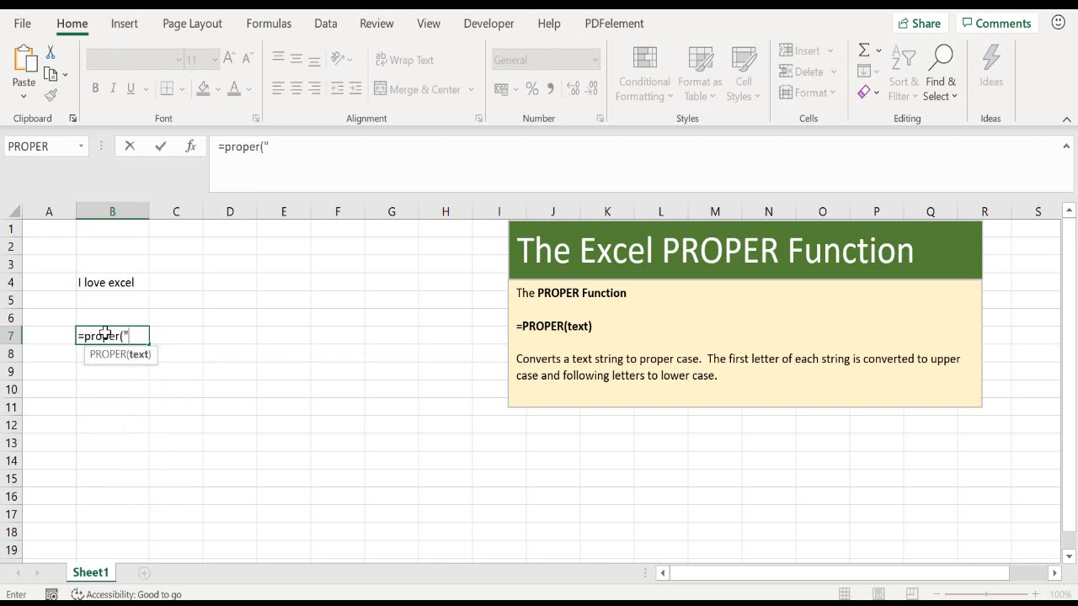
pyautogui.write('I l')
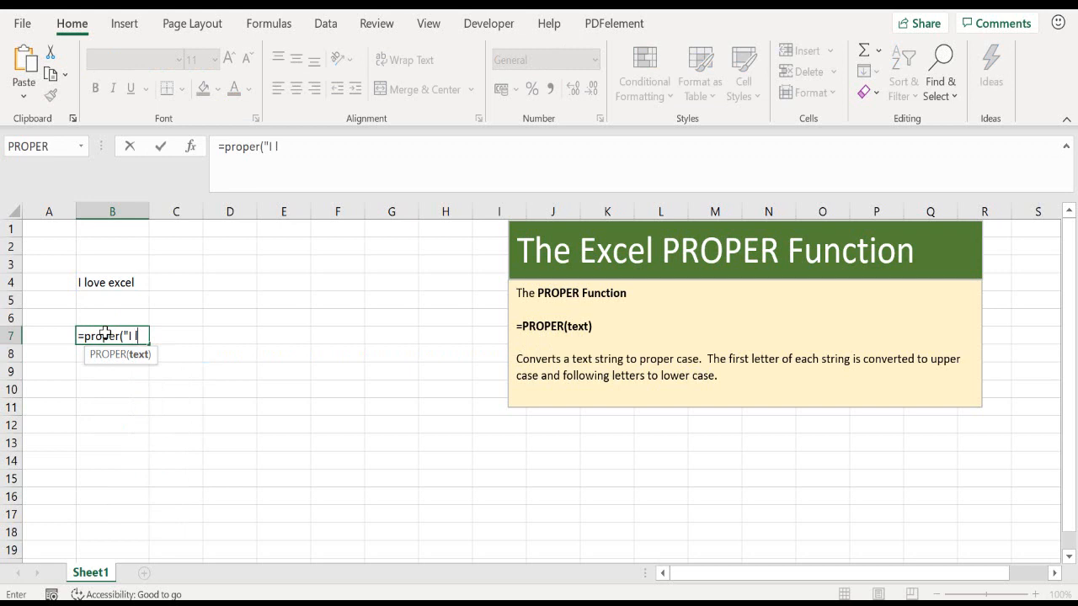
pyautogui.write('ove exce')
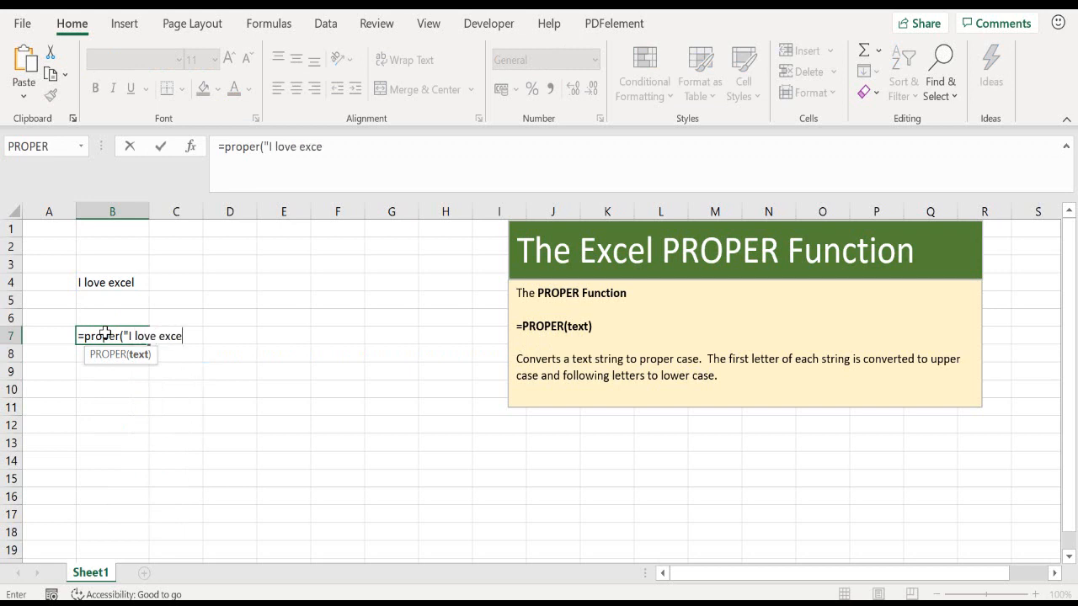
pyautogui.write('l")')
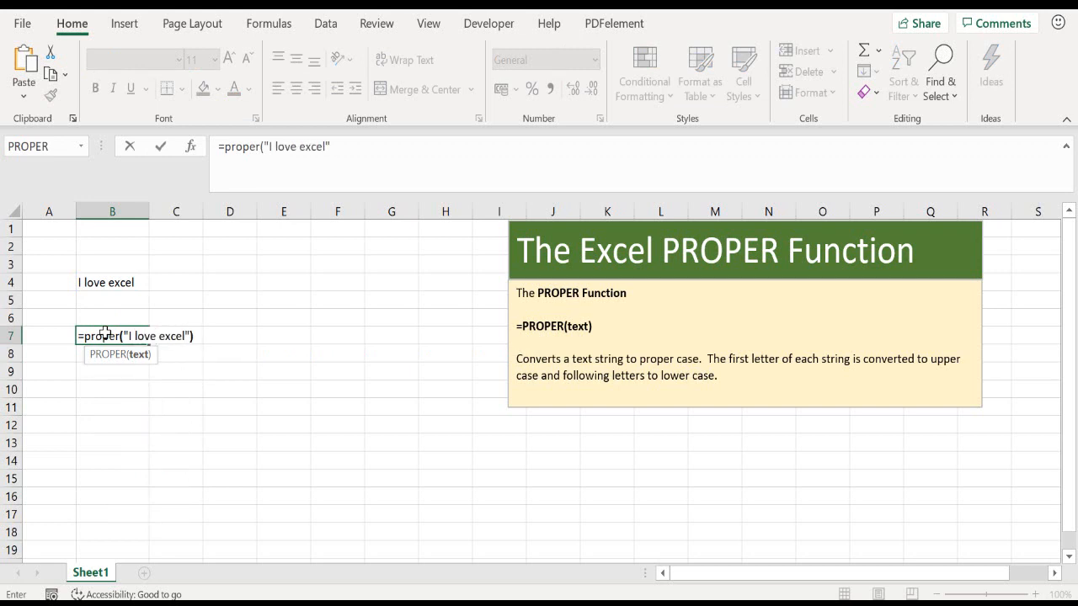
pyautogui.press('Enter')
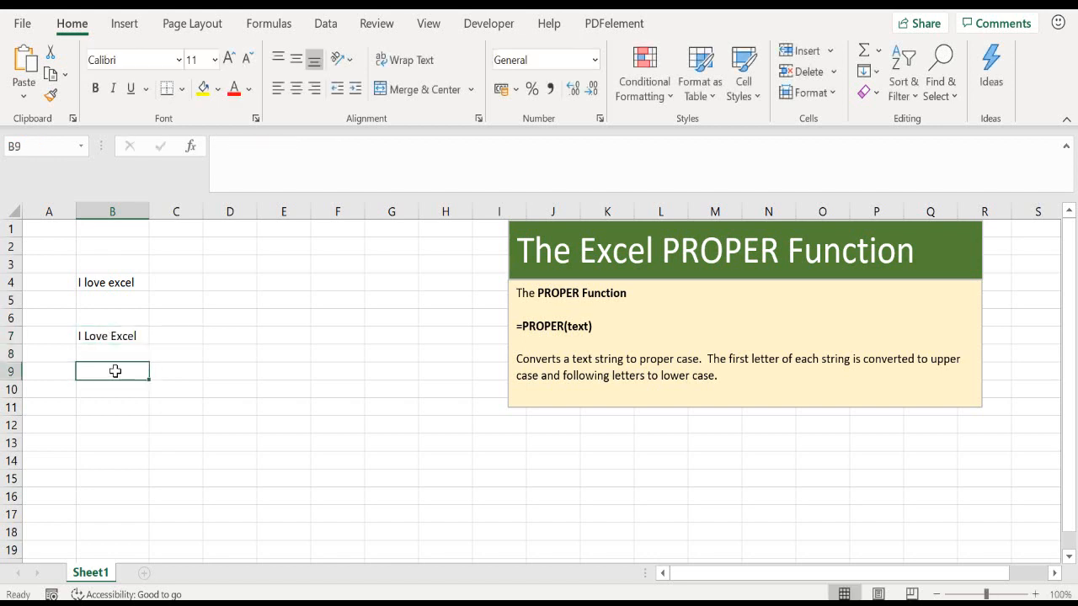
# Enter =PROPER(B4) in B9 so it also shows 'I Love Excel', and verify the formula.
pyautogui.write('=proper')
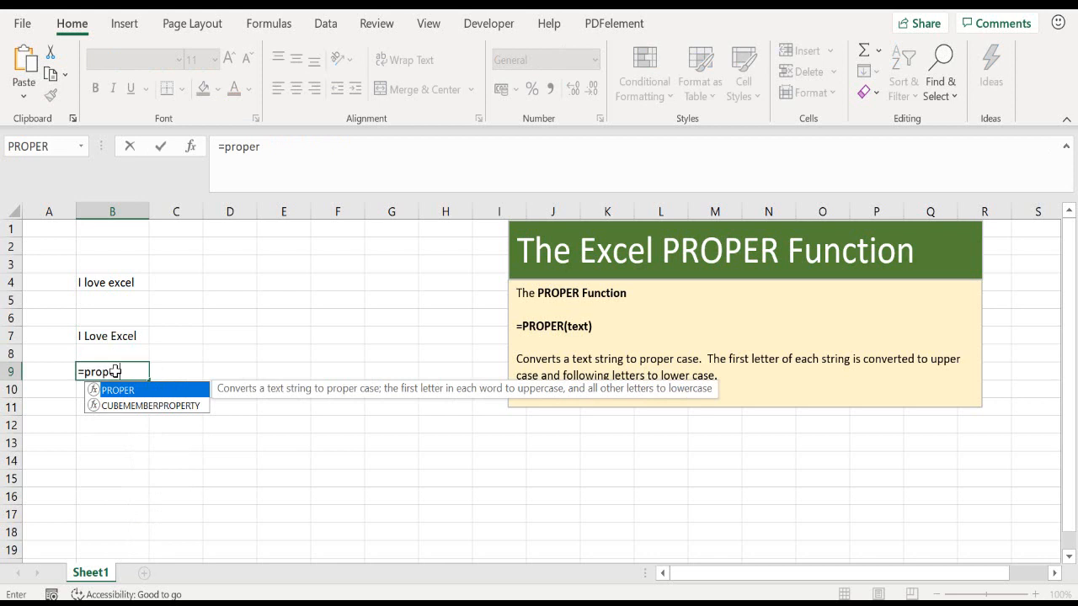
pyautogui.click(111, 283)
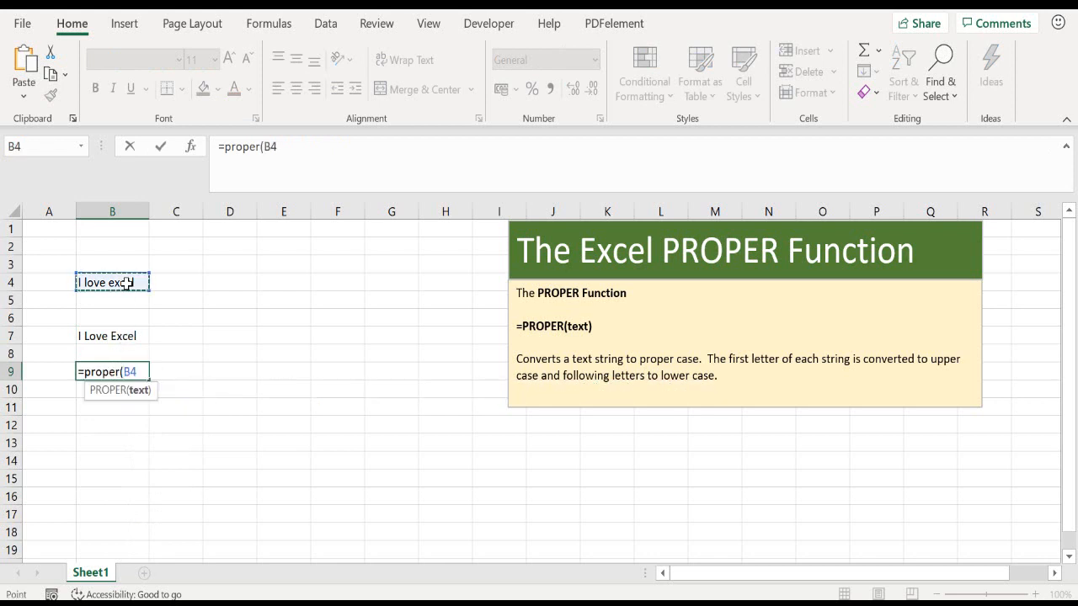
pyautogui.press('Enter')
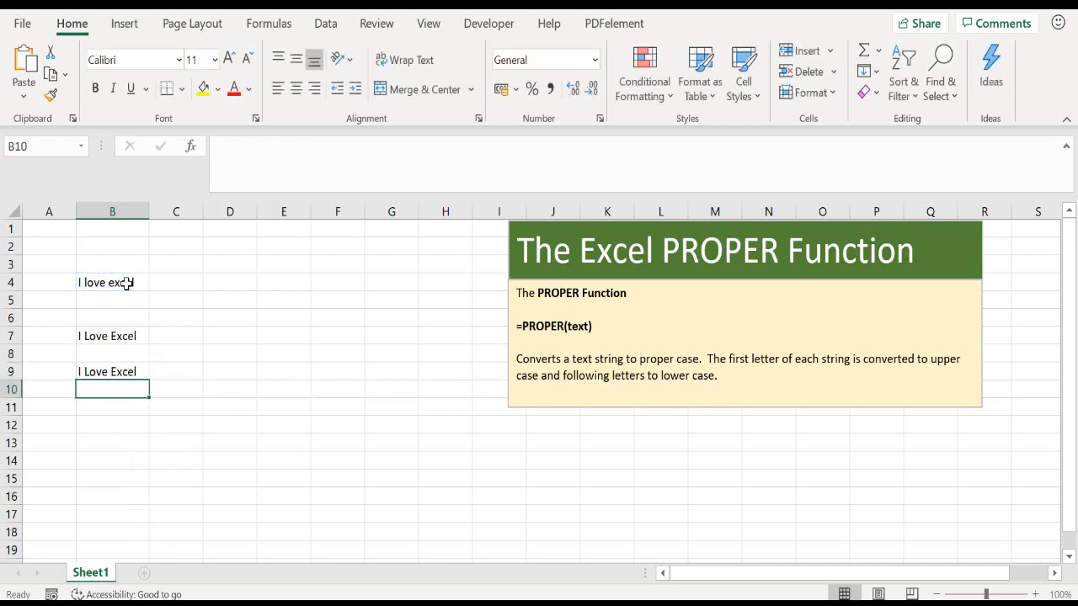
pyautogui.click(111, 372)
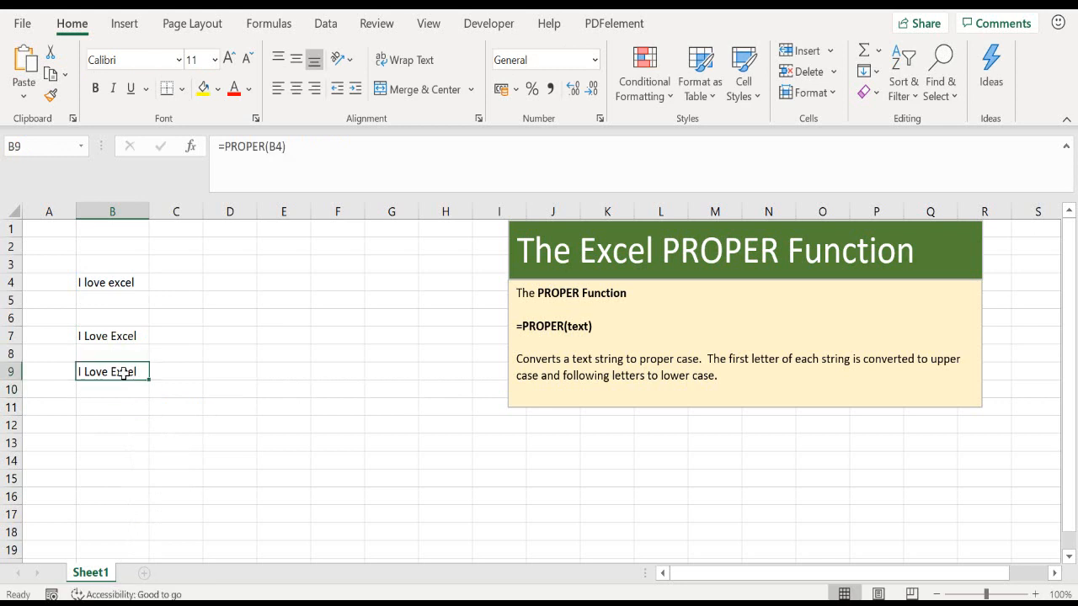